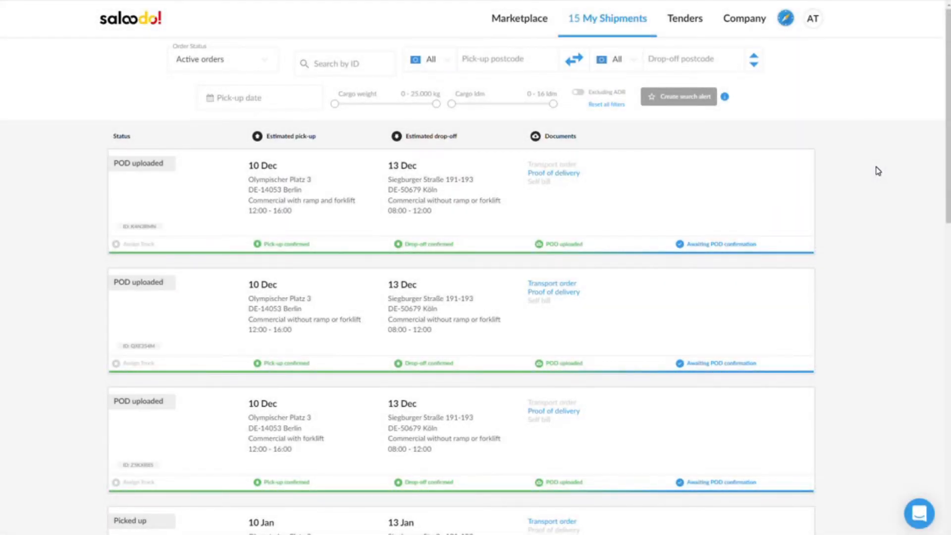
mouse_move(860, 164)
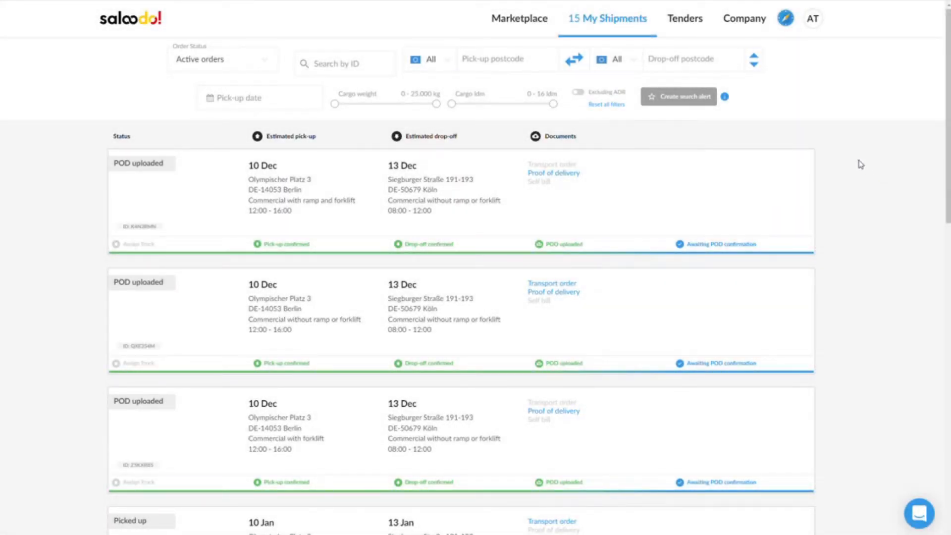
mouse_move(684, 19)
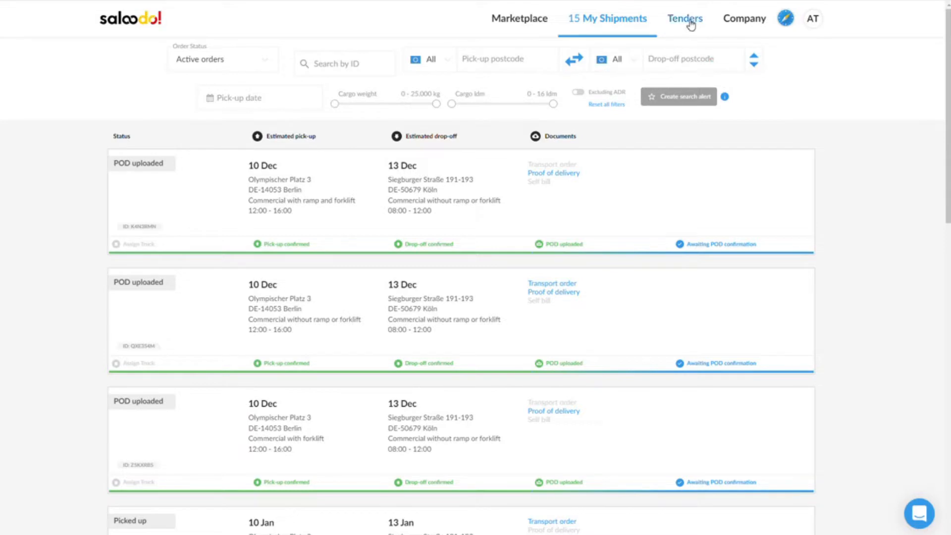
Step: Start an offer on the one-way Köln to Malsfeld tender from the Tenders list
click(684, 18)
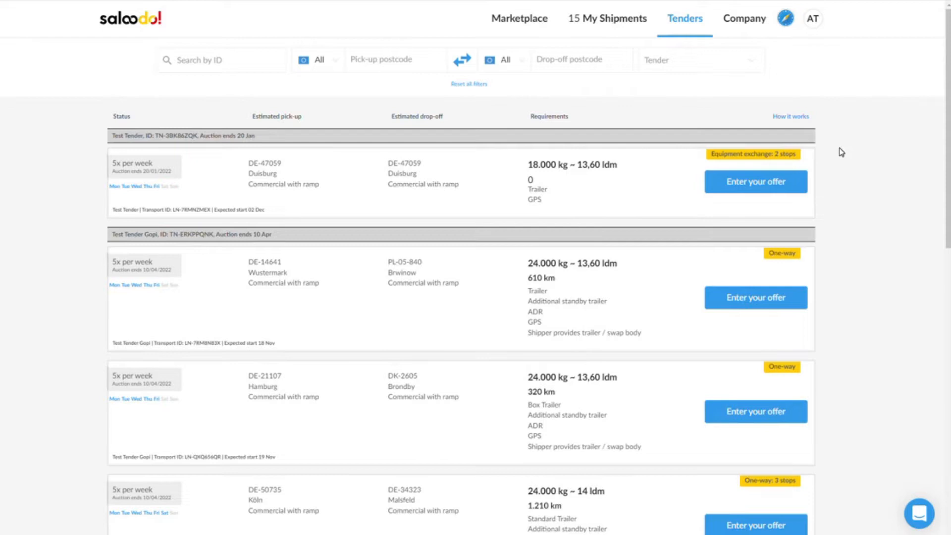
scroll(down, 3)
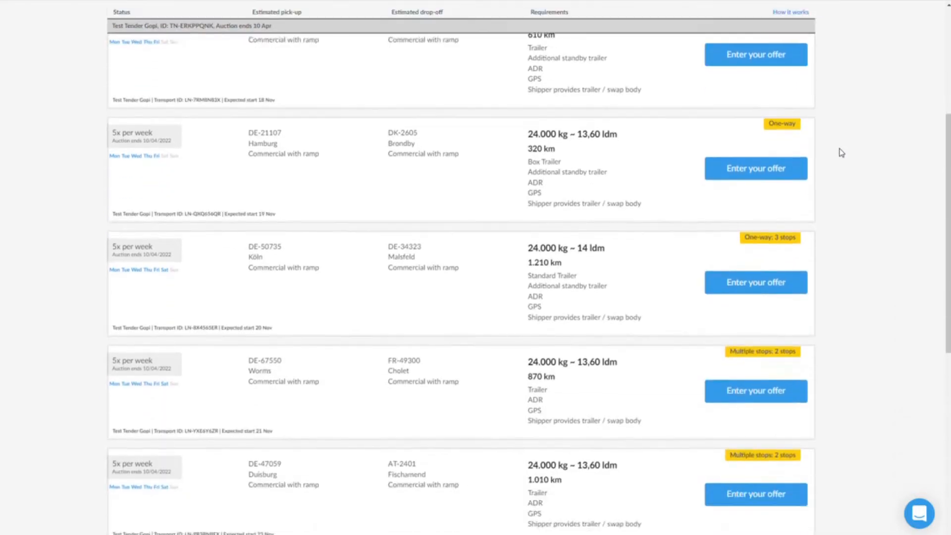
scroll(down, 3)
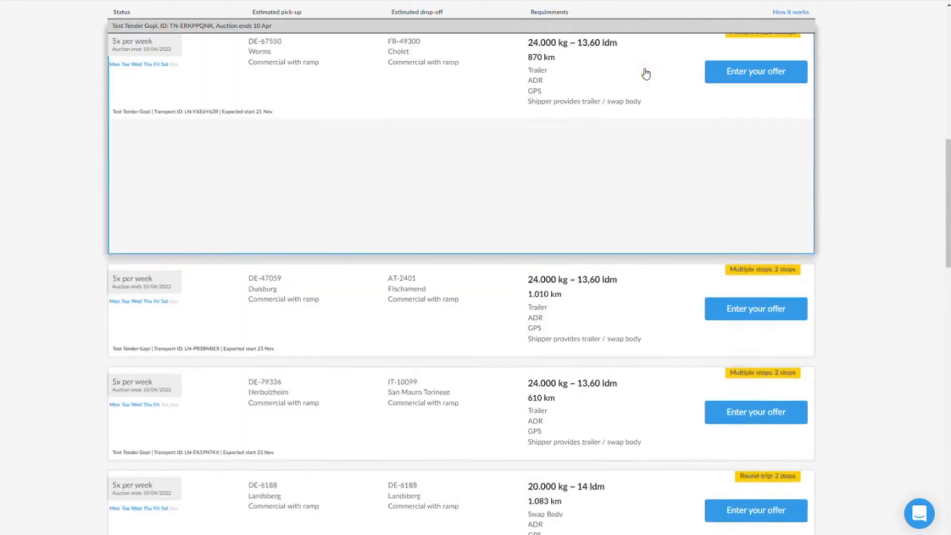
scroll(up, 3)
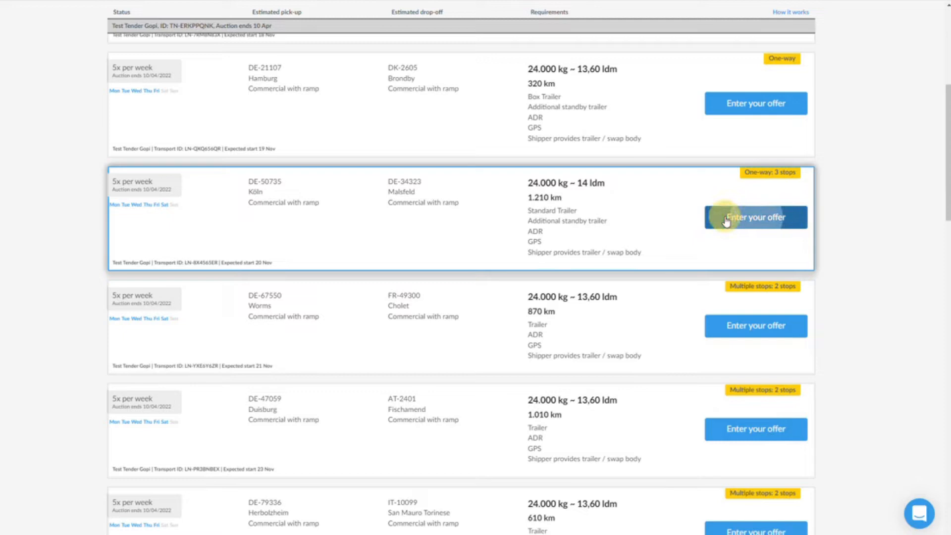
click(754, 217)
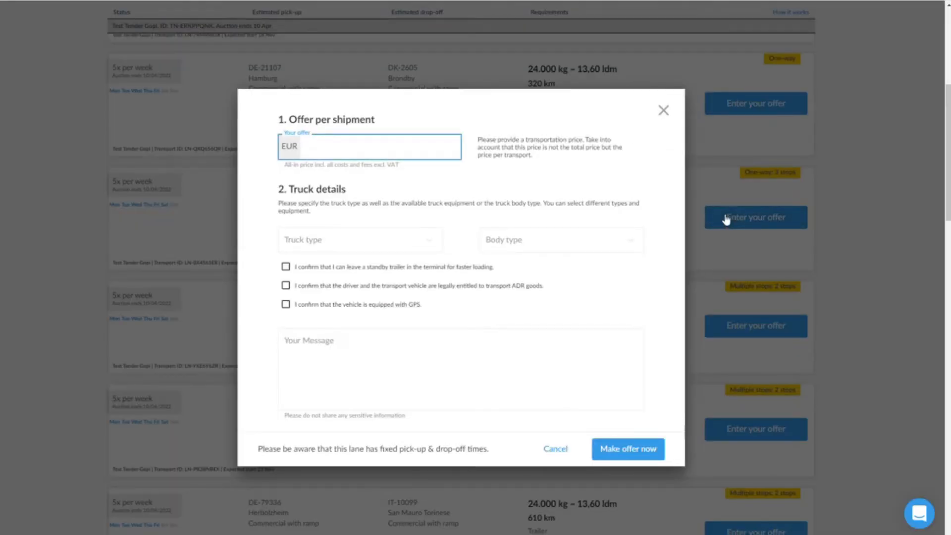
Step: Enter 100 EUR as the offer price per shipment
click(370, 147)
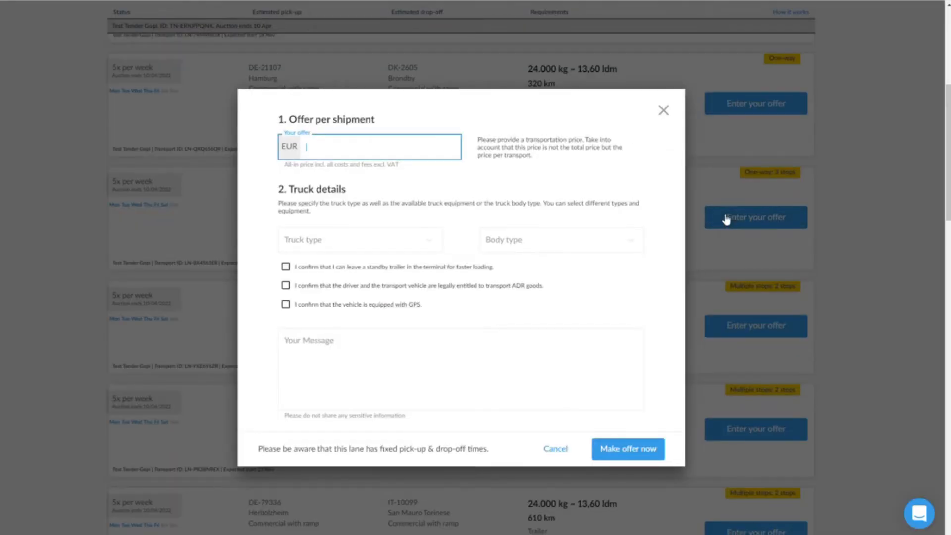
text(100)
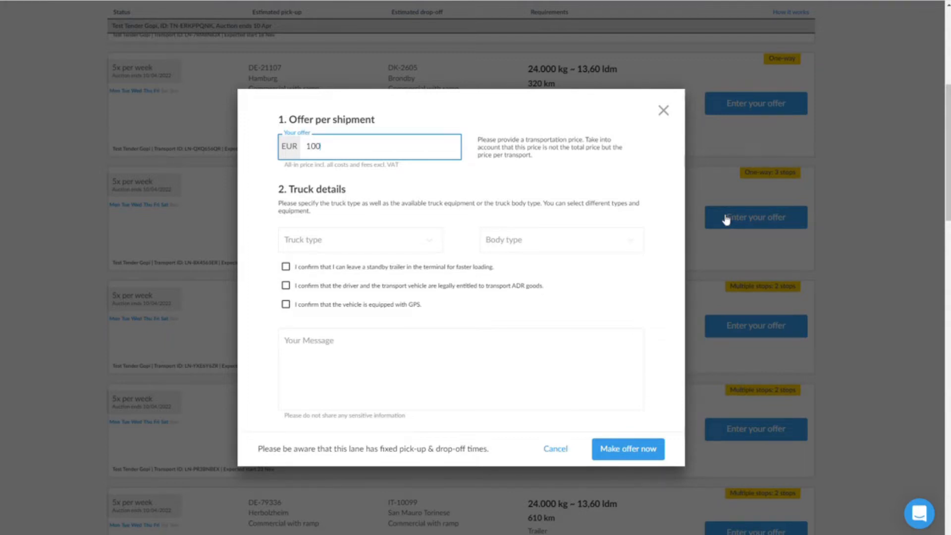
click(360, 238)
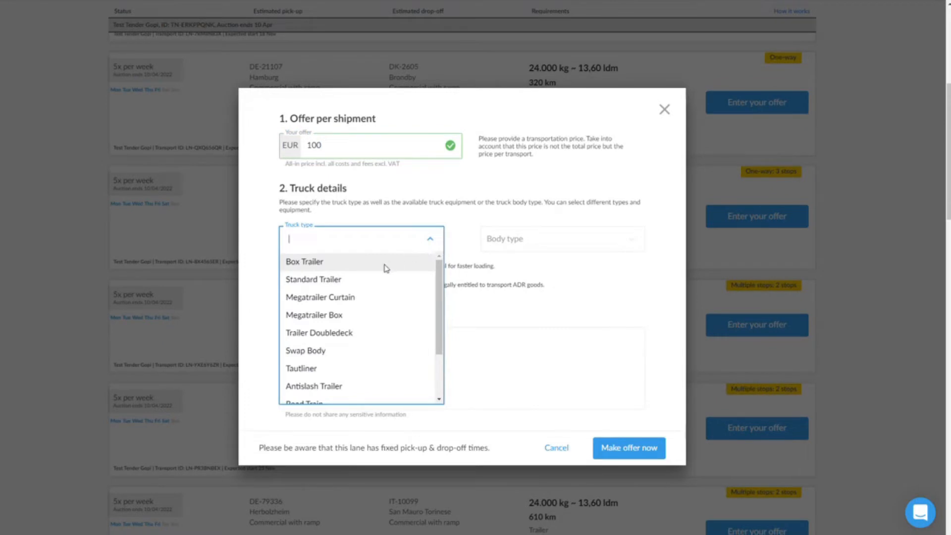
Step: Choose Standard Trailer truck type and 7,45 Standard (Swap Body) body type
click(313, 278)
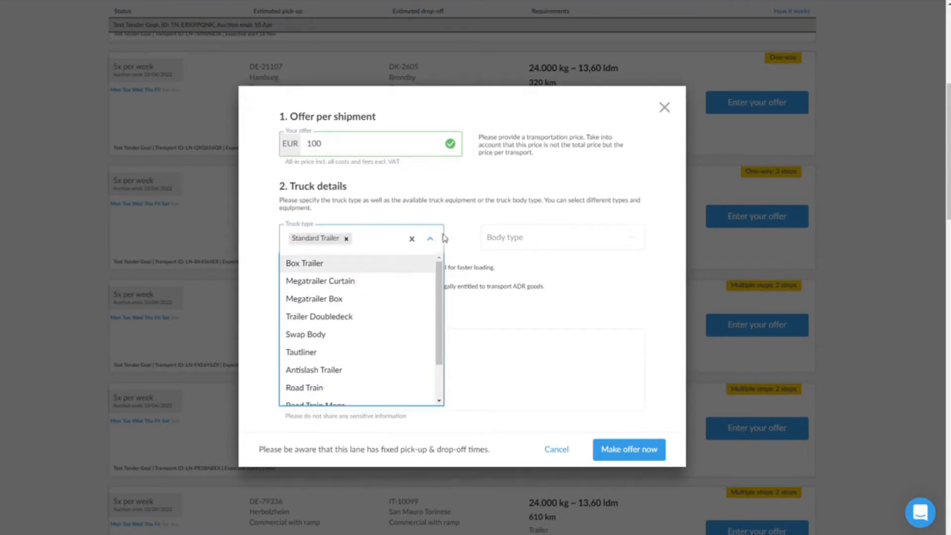
click(561, 237)
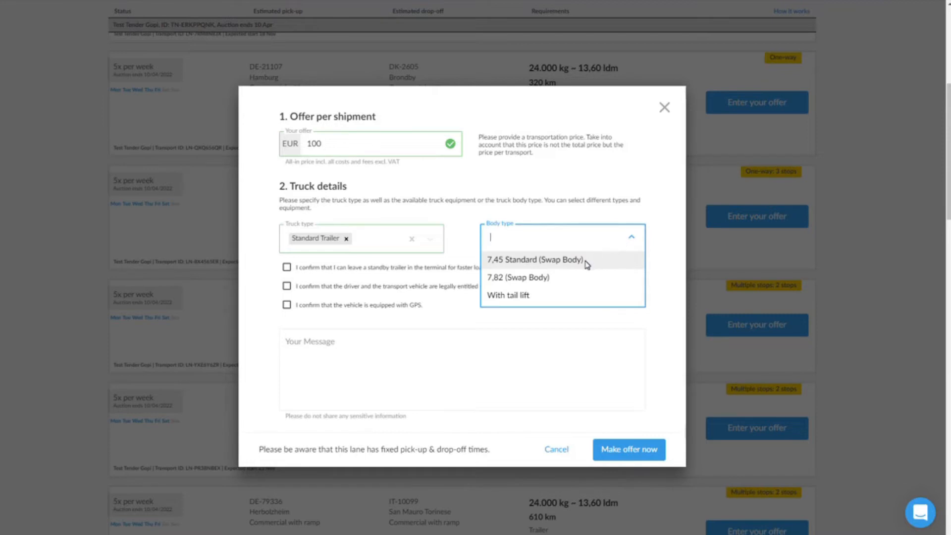
click(534, 259)
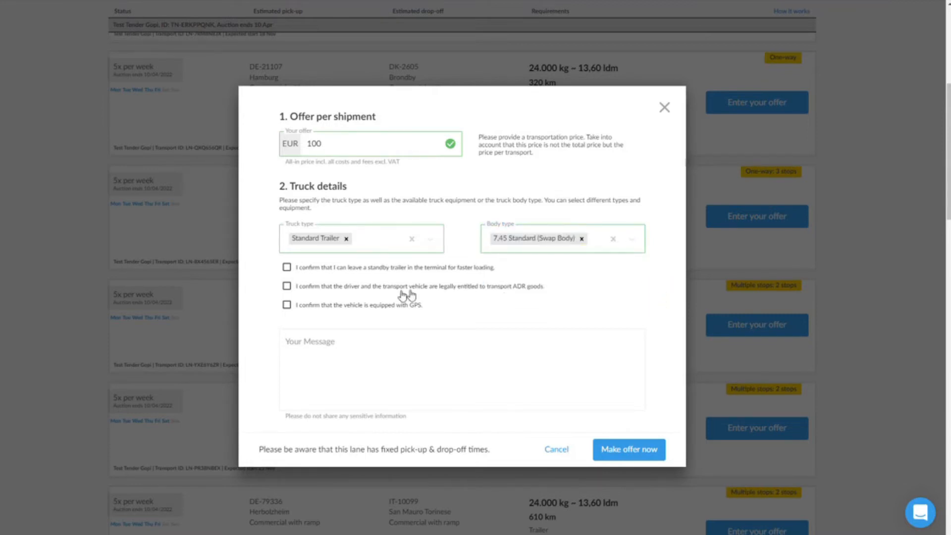
Step: Confirm standby trailer, ADR goods and GPS, then submit the EUR 100 offer
click(286, 267)
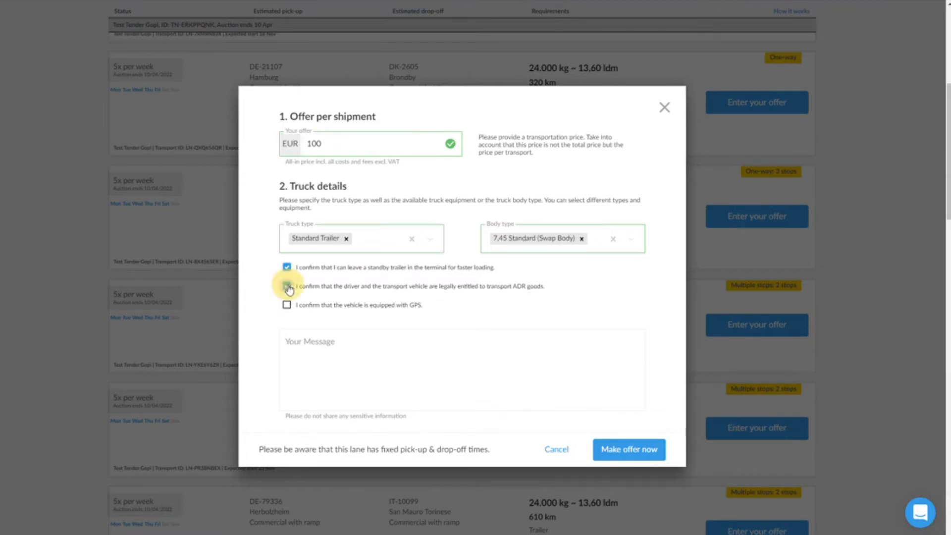
click(286, 286)
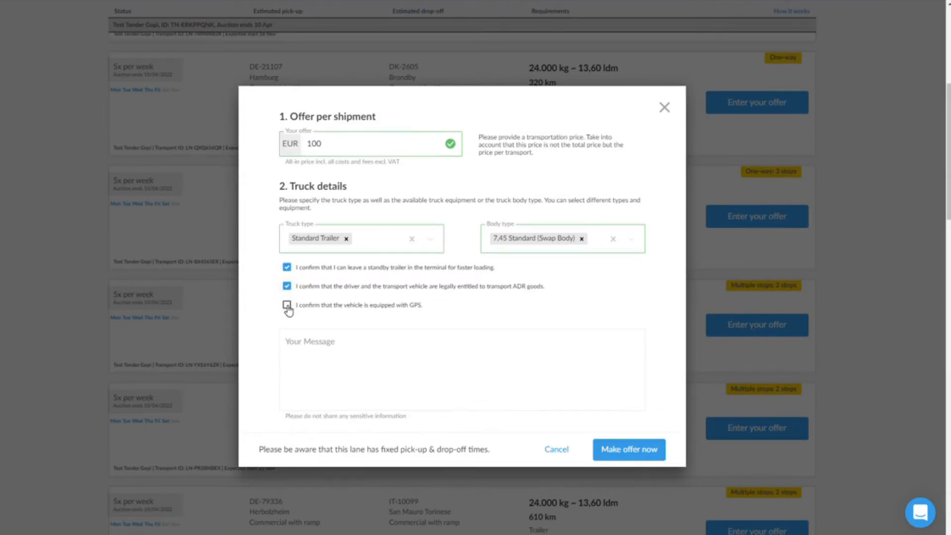
click(286, 305)
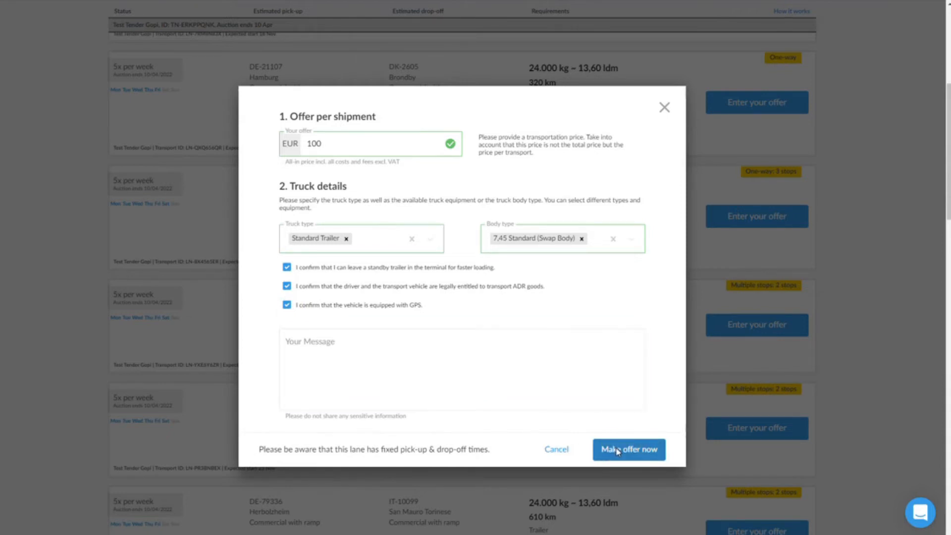
click(628, 449)
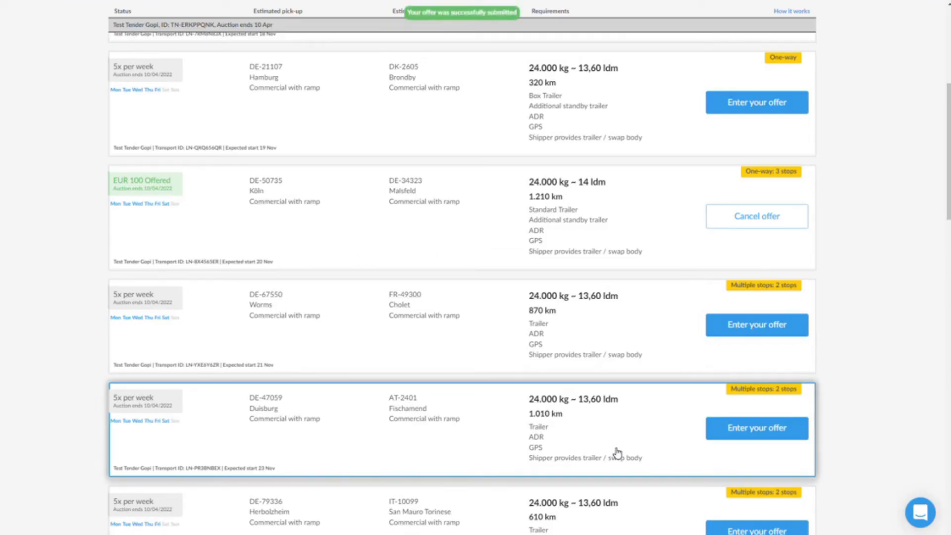